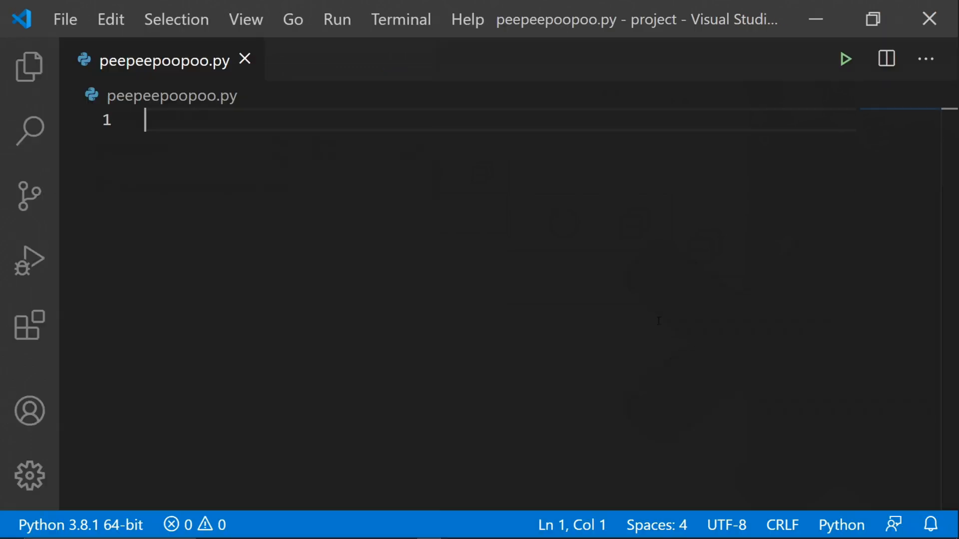
- Write 'import cv2' and 'import numpy as np' as the file's first lines
text(import cv2)
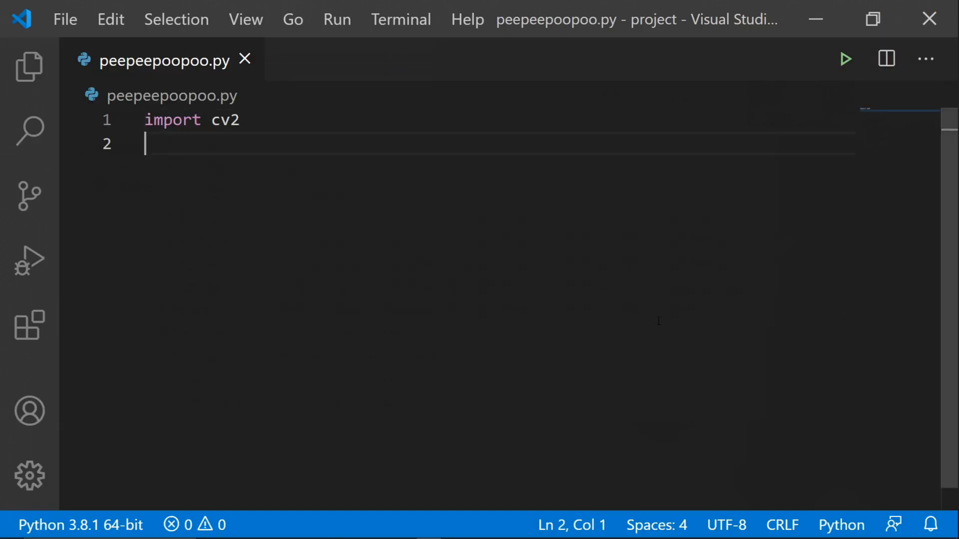
text(import numpy as np)
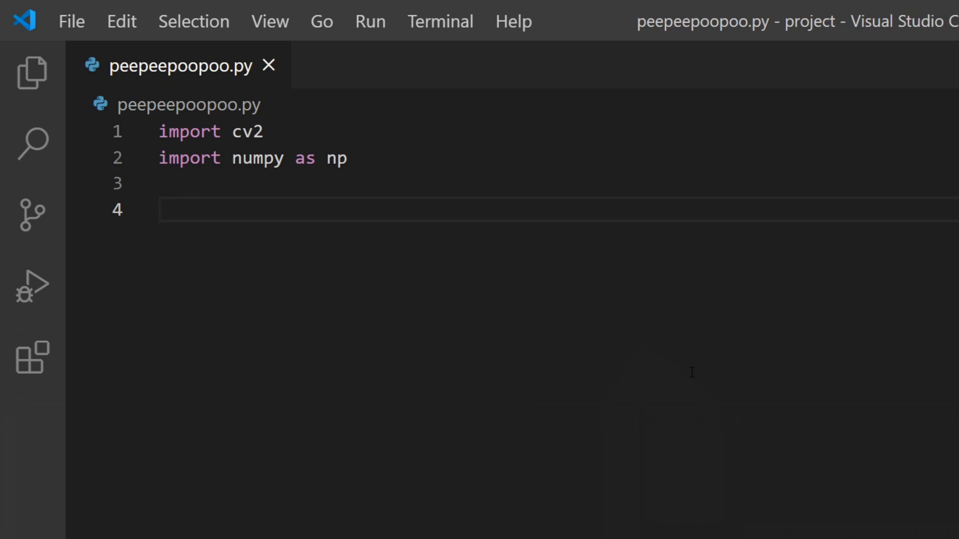
- Define the lower yellow HSV bound as np.array([15, 150, 20])
text(1)
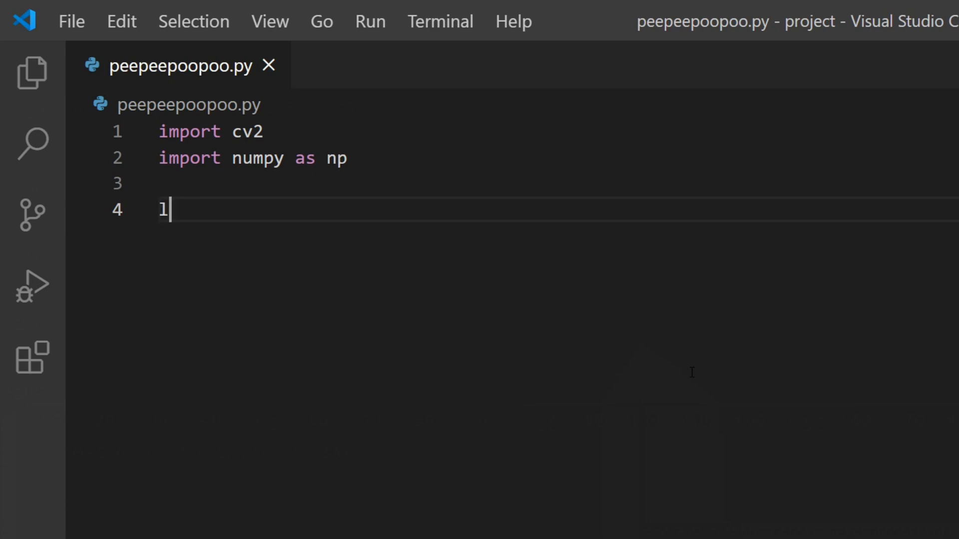
text(ower = np.array([)
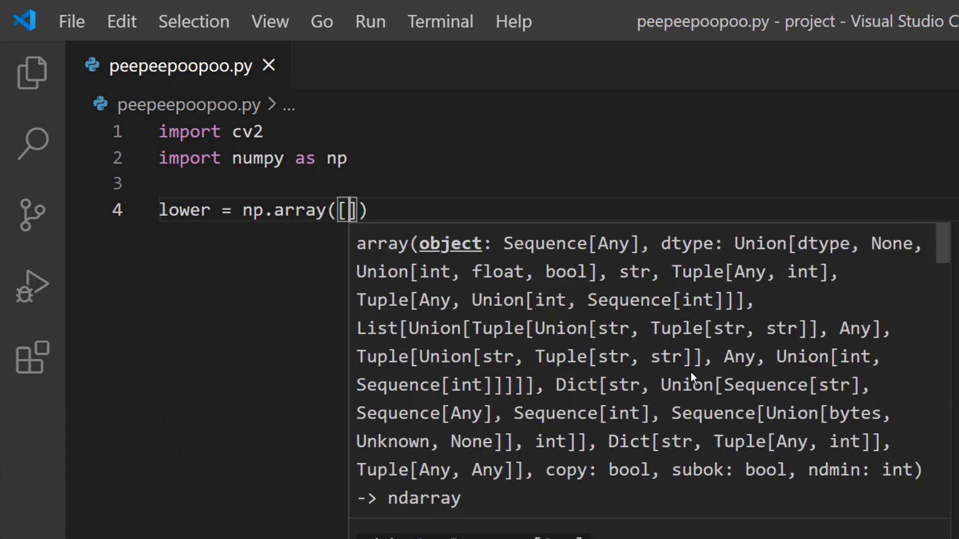
text(15)
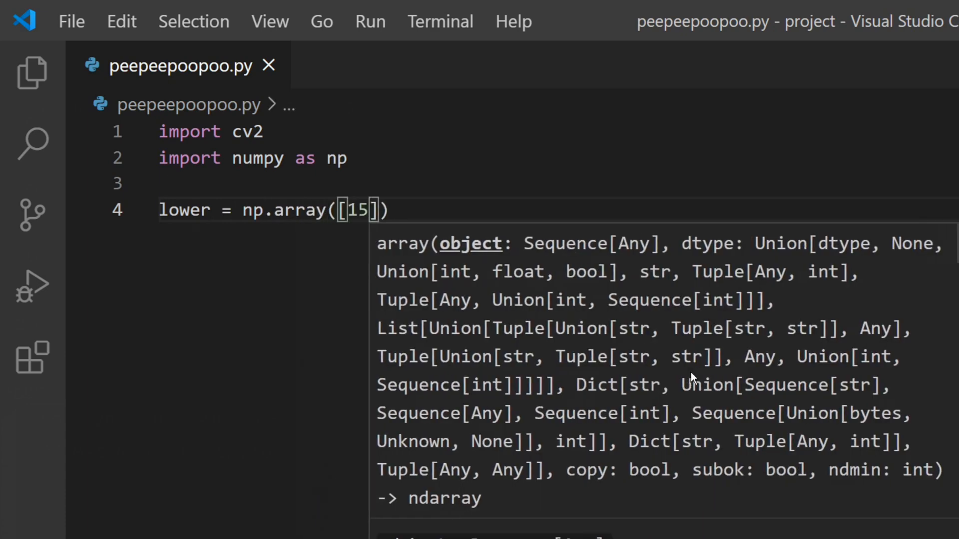
text(, 150, 20)
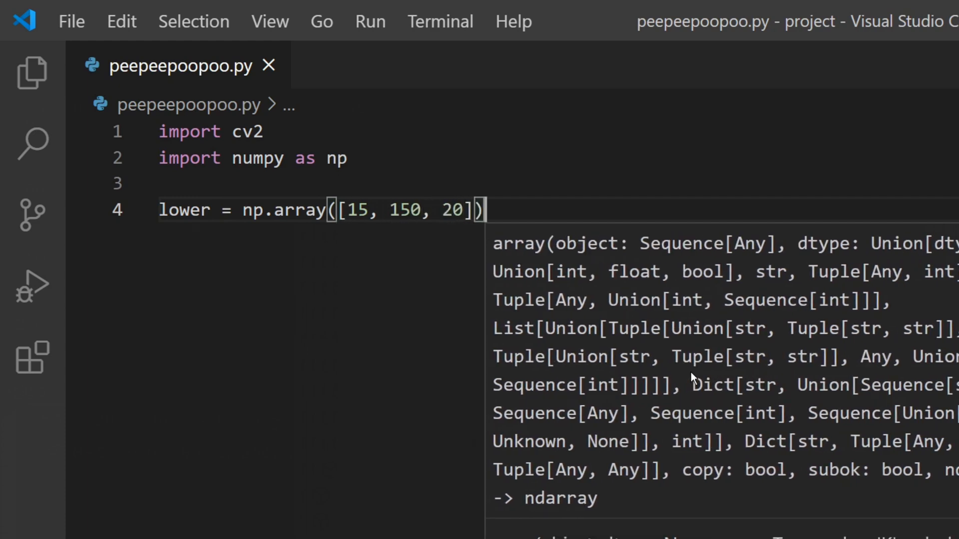
- Define the upper yellow HSV bound as np.array([35, 255, 255])
text(up)
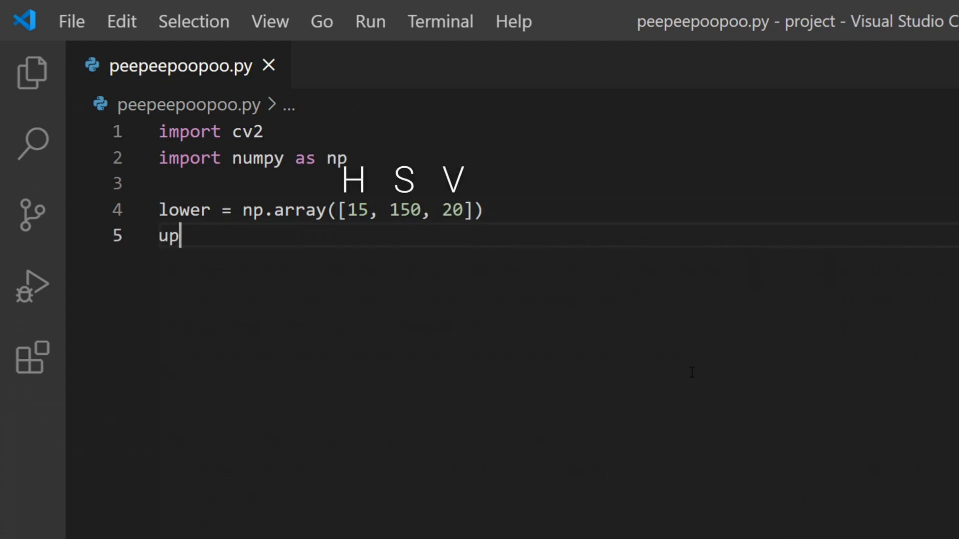
text(per = np.array([)
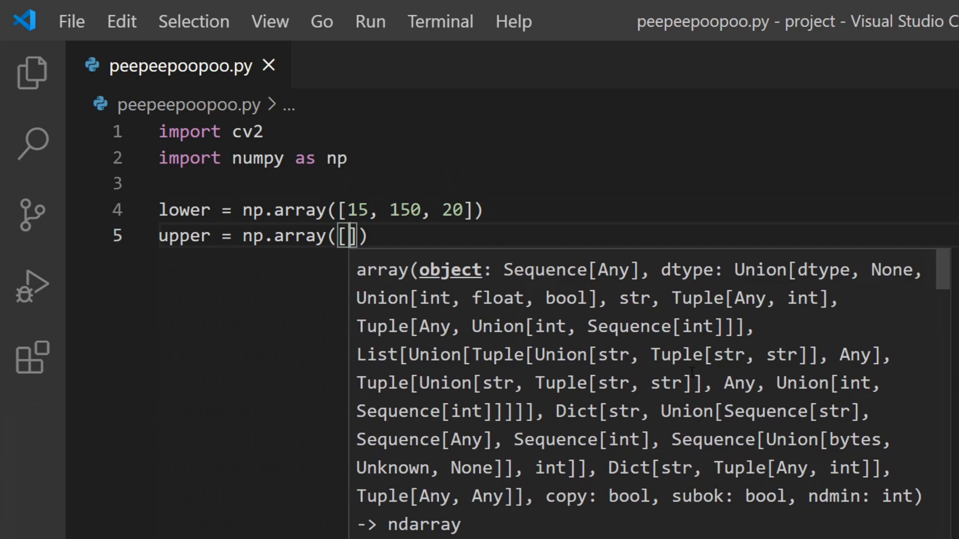
text(35,)
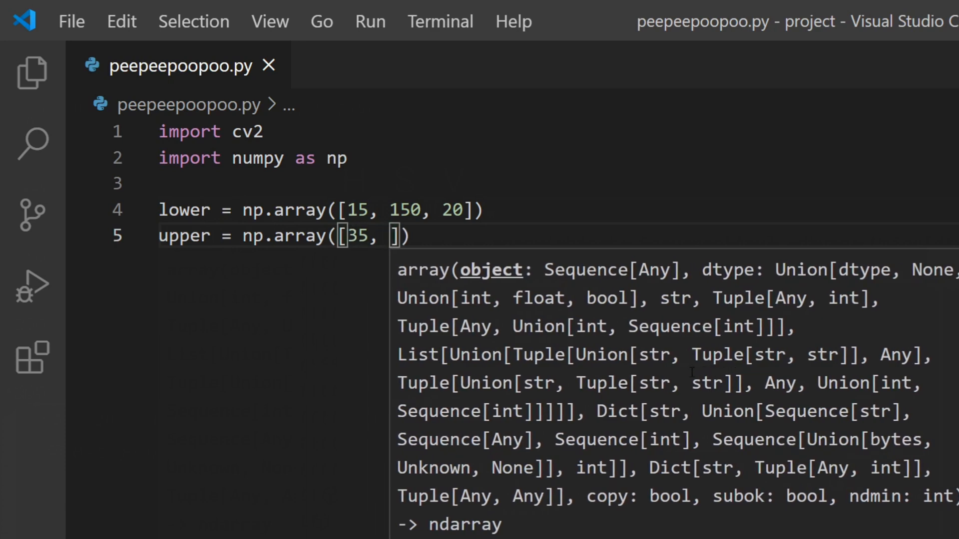
text(255, 255)
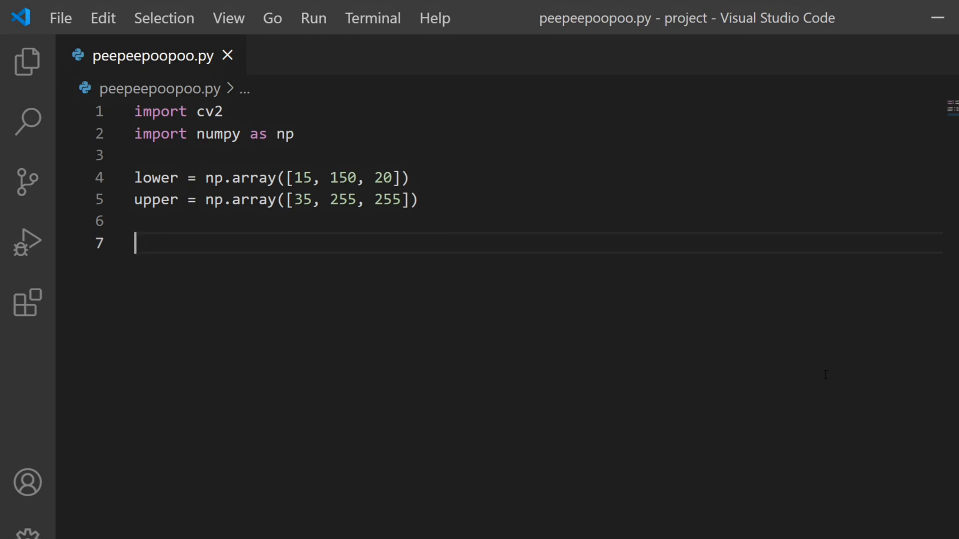
- Add video = cv2.VideoCapture(0), using the completion suggestion, then start a while True: loop
text(video)
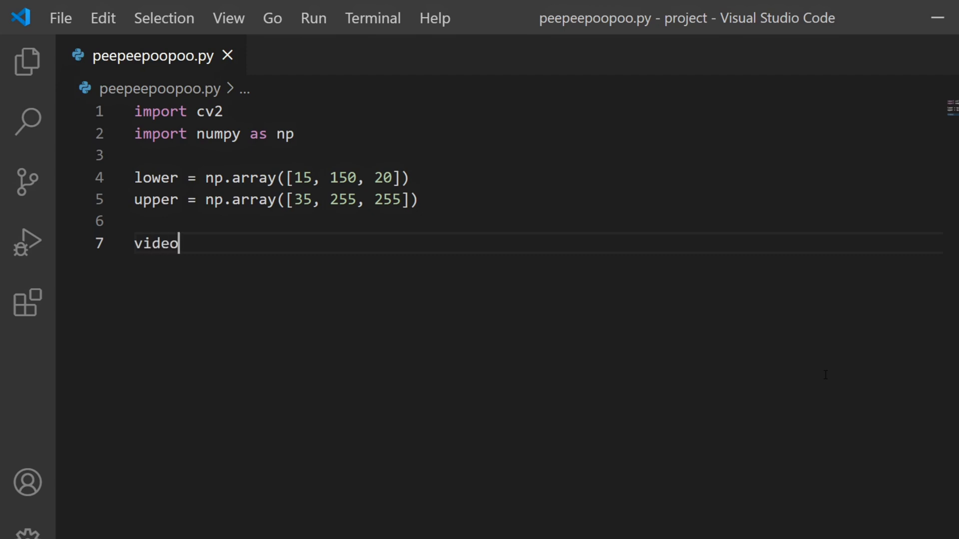
text(= cv)
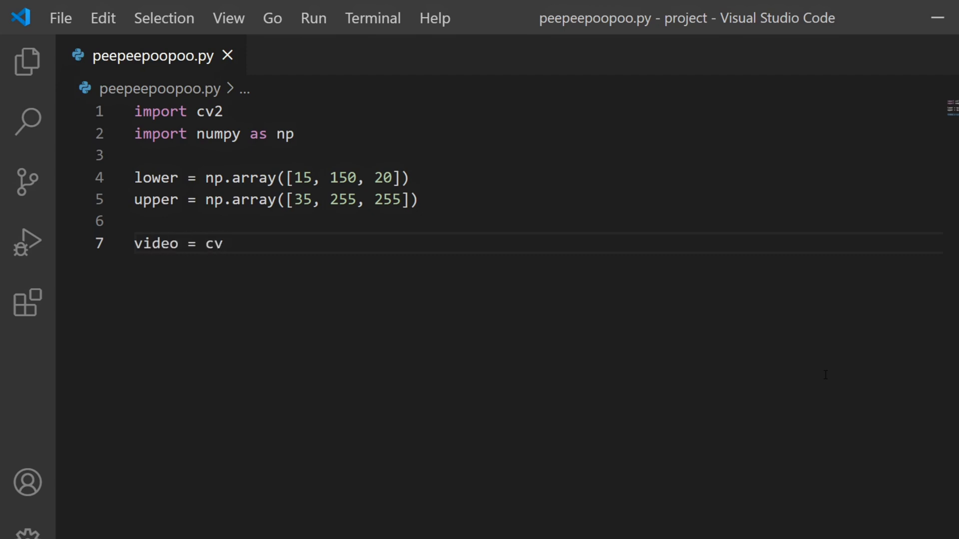
text(2.VideoC)
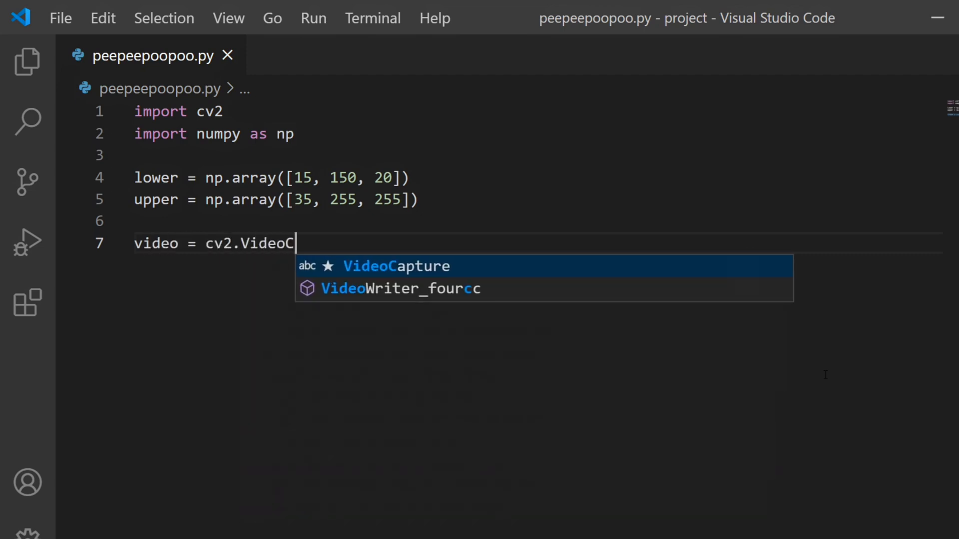
key(Tab)
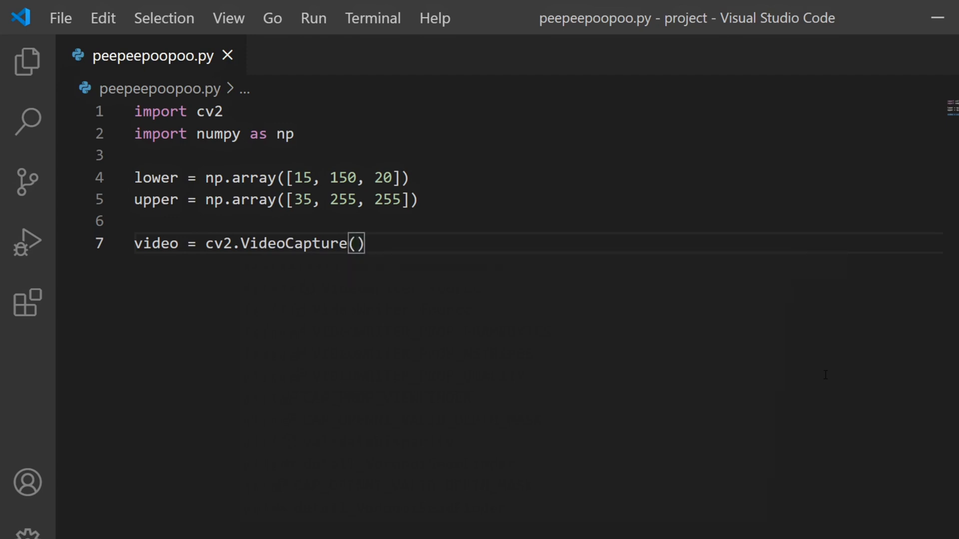
text(0)
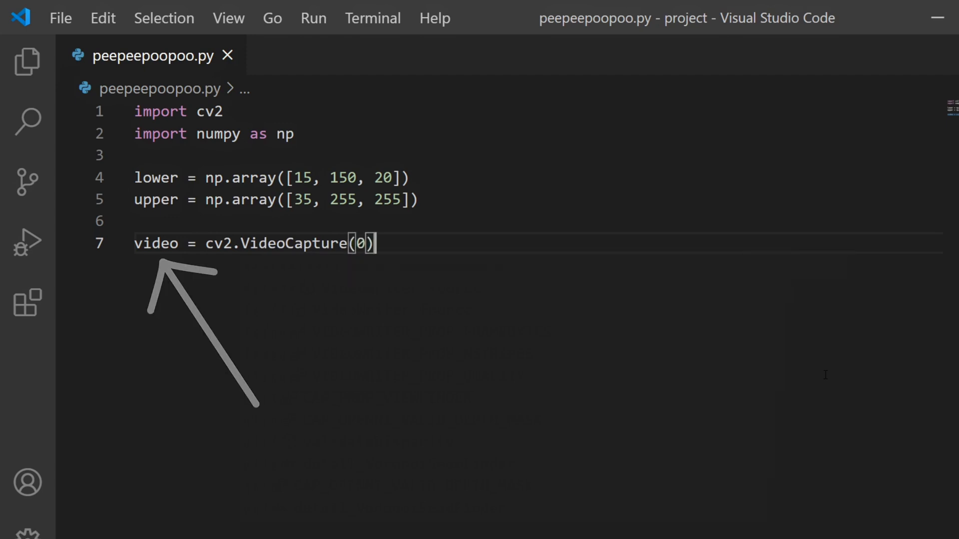
text(while True:)
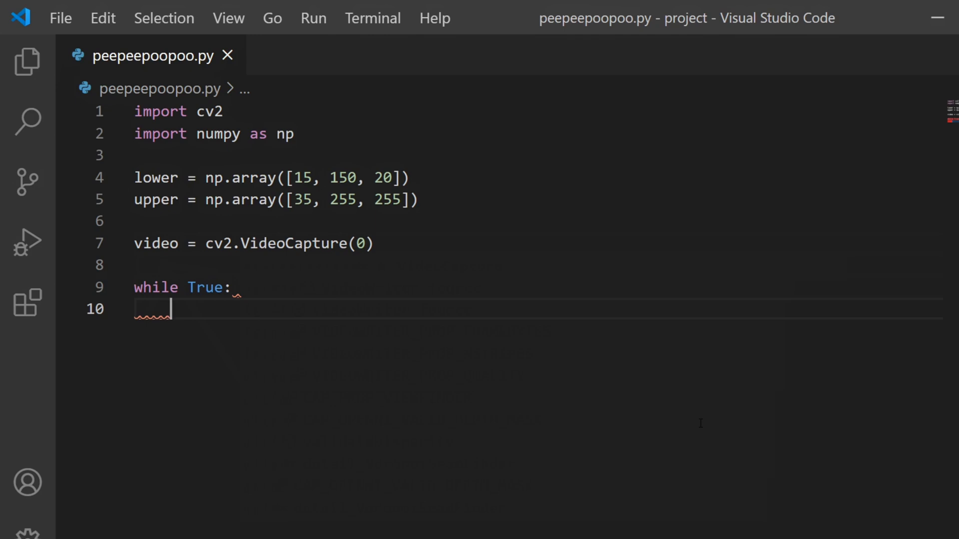
- Read each webcam frame with success, img = video.read()
text(success)
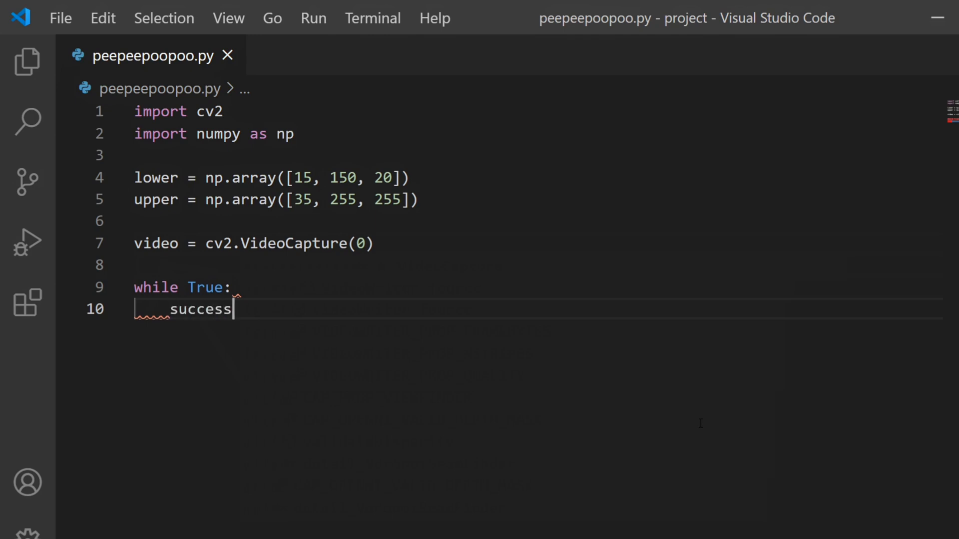
text(, img = video)
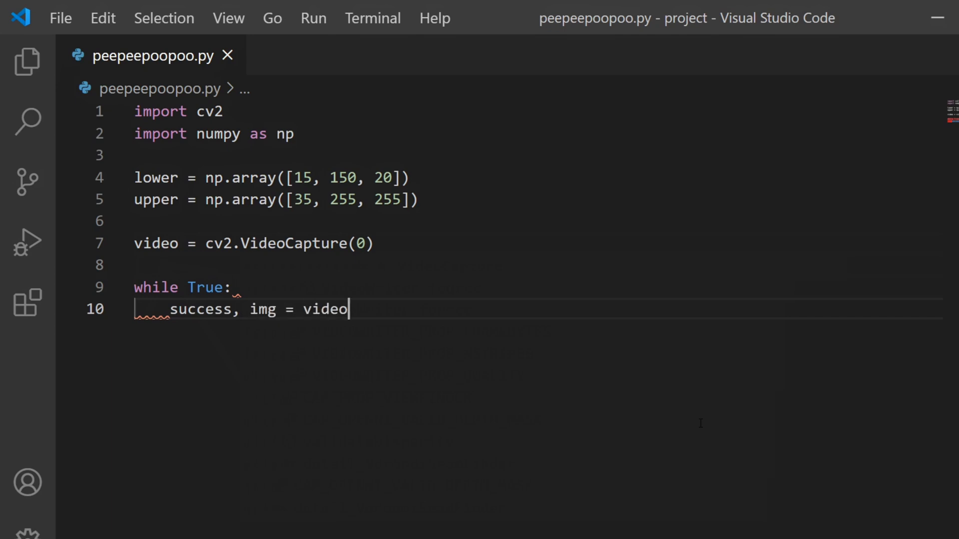
text(.read())
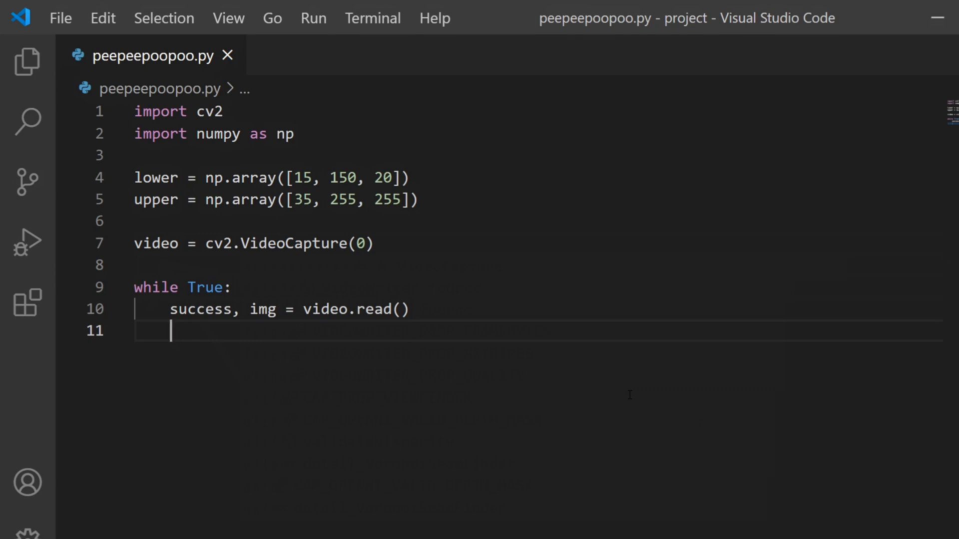
- Convert the frame to HSV with image = cv2.cvtColor(img, cv2.COLOR_BGR2HSV)
text(cv2)
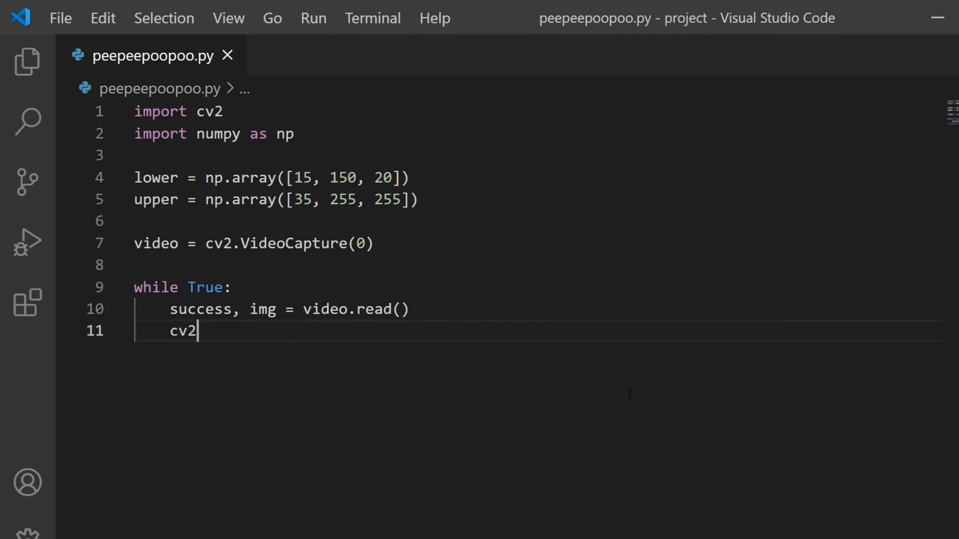
text(.cvtColor(img, cv2.COLOR)
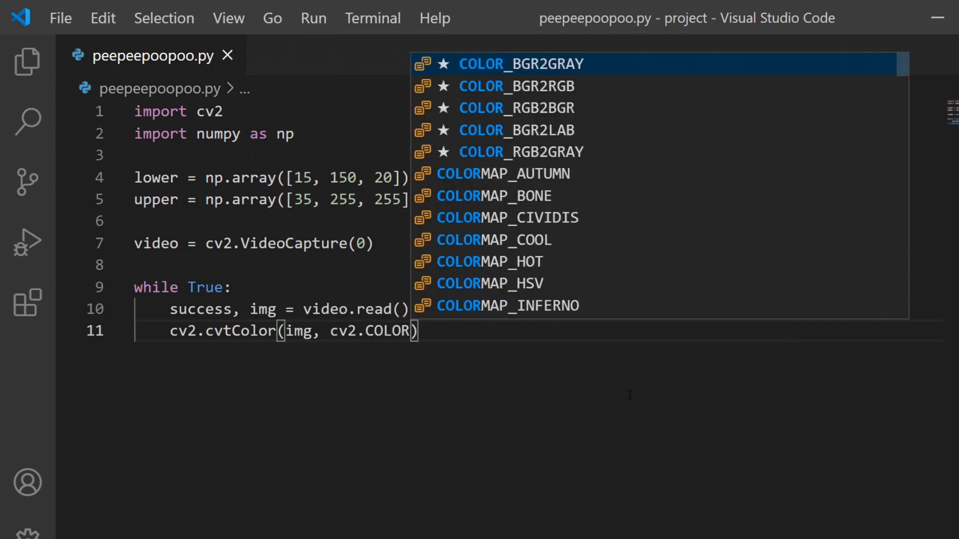
text(_BGR2HSV)
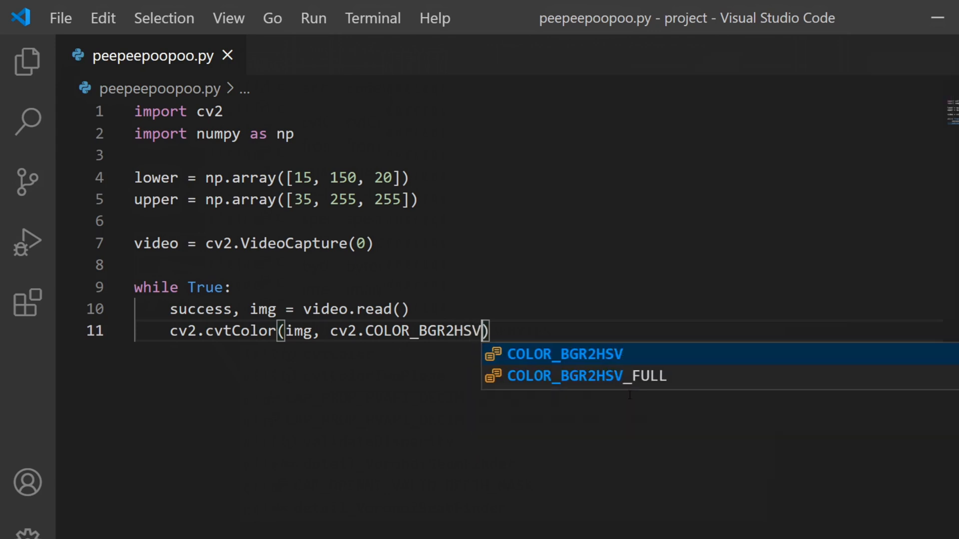
text(image =)
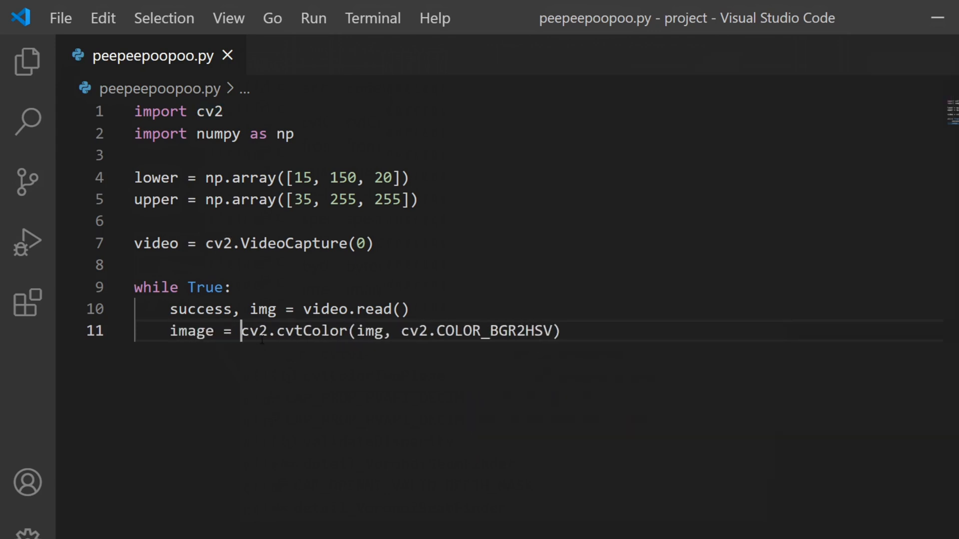
key(Enter)
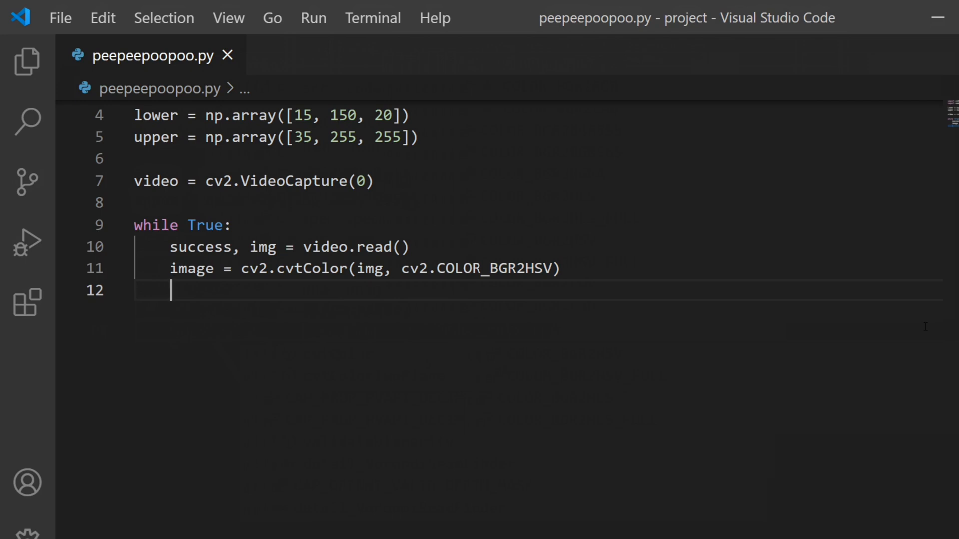
- Build the yellow mask with mask = cv2.inRange(image, lower, upper)
text(ma)
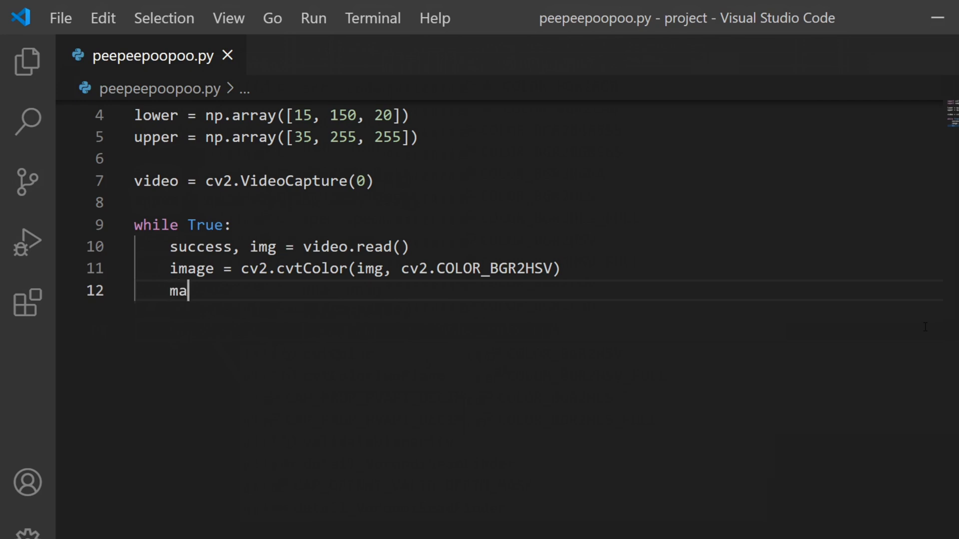
text(sk = cv2)
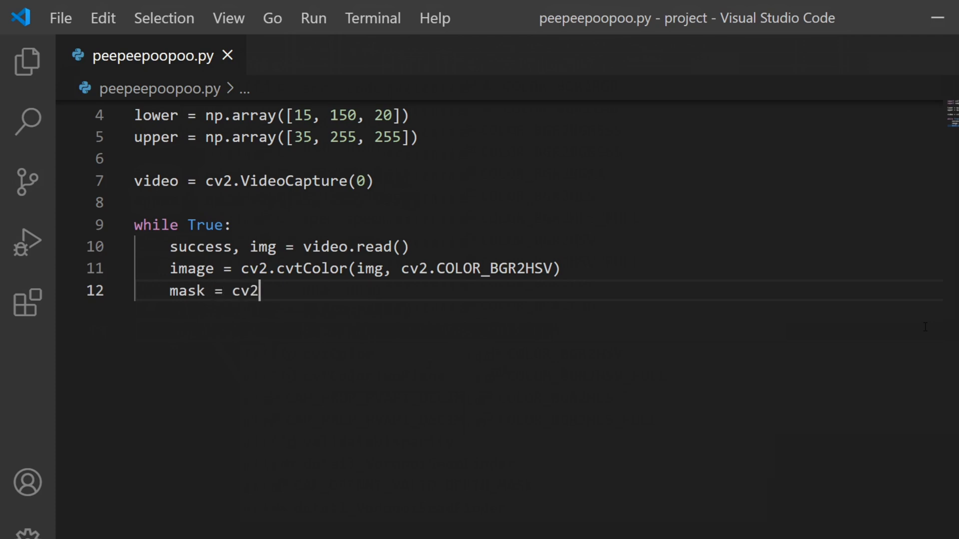
text(.inRange(image, lower,)
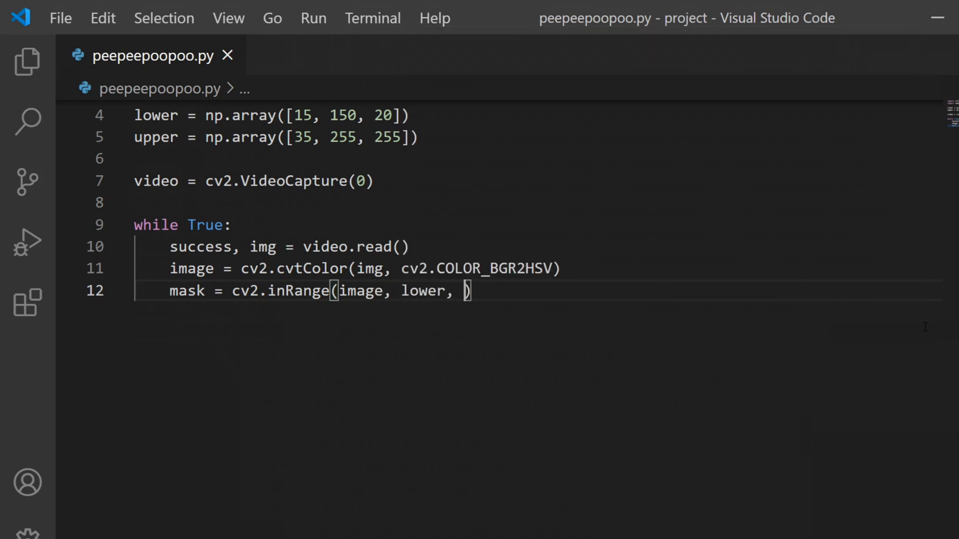
text(upper)
text(cv)
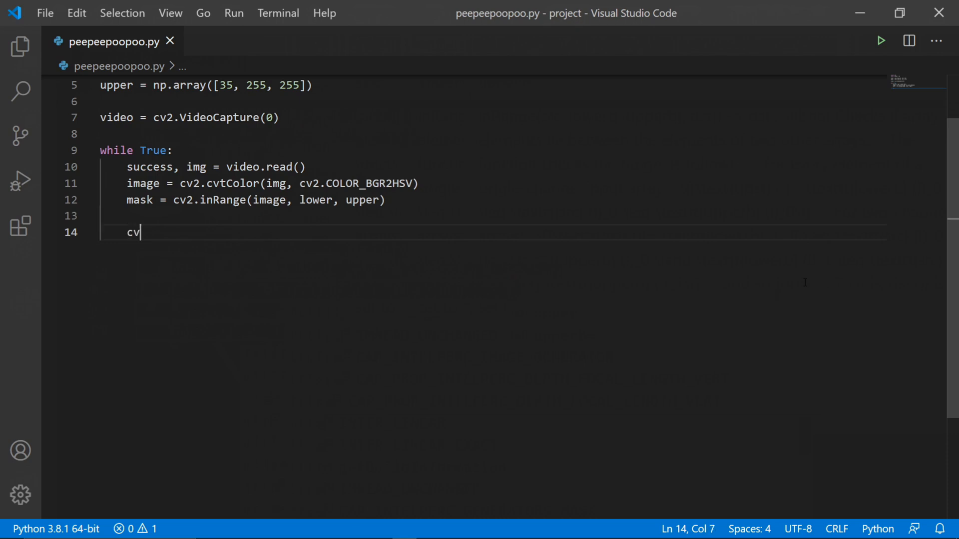
- Show the "mask" and "webcam" windows, call cv2.waitKey(1), and run the script
text(2.imshow())
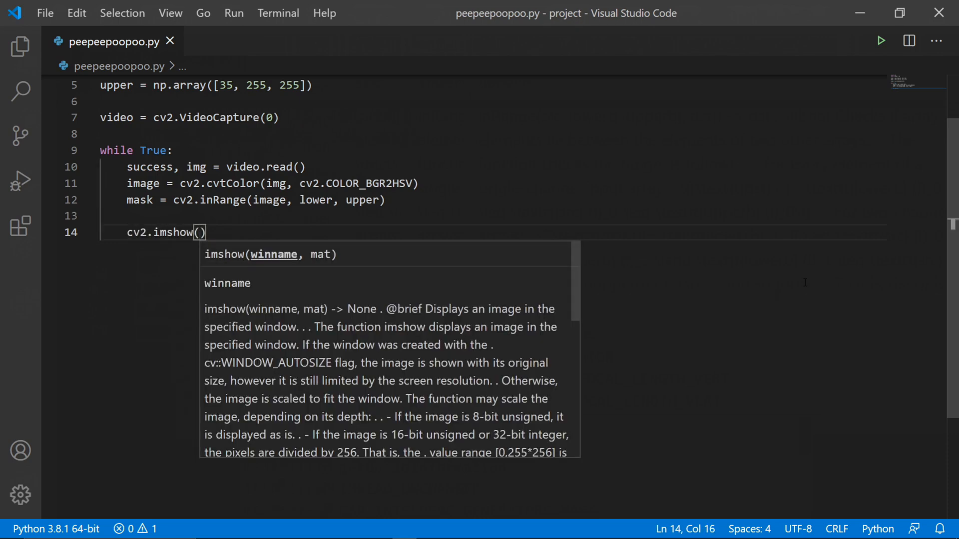
text("mask",)
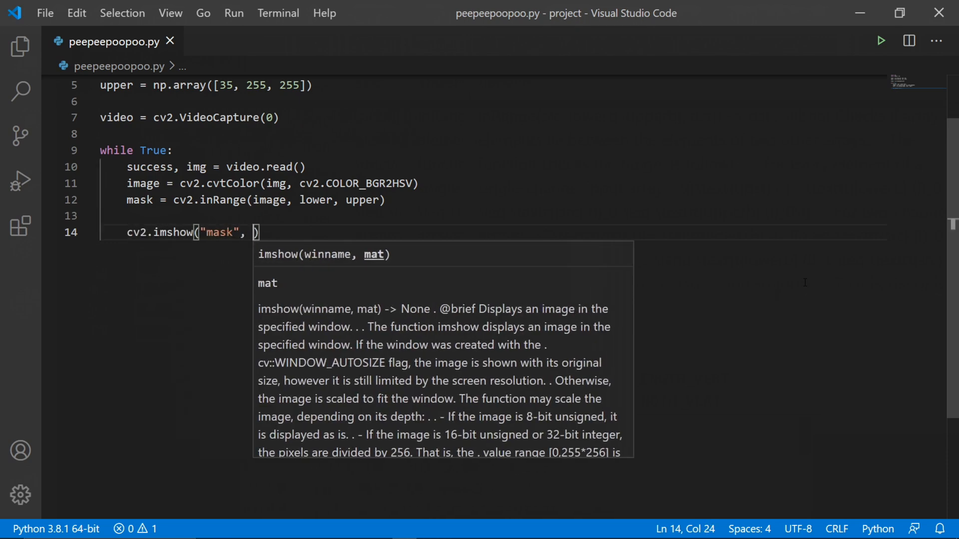
text(mask))
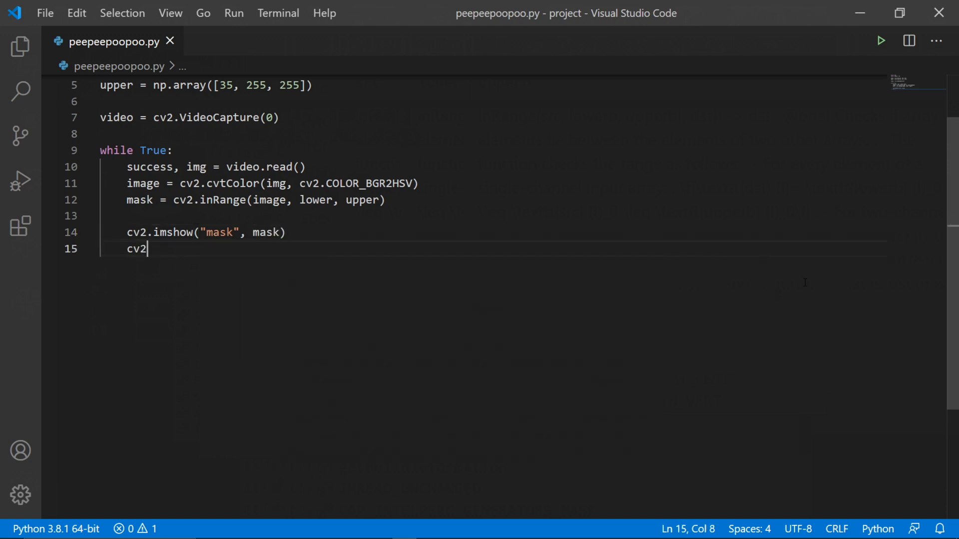
text(.imshow())
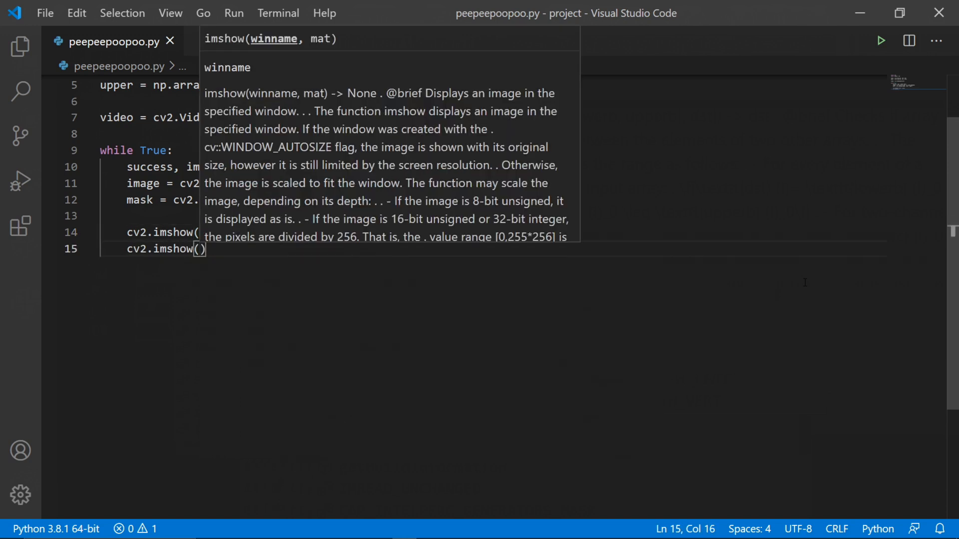
text("webcam", img)
text(cv2.wa)
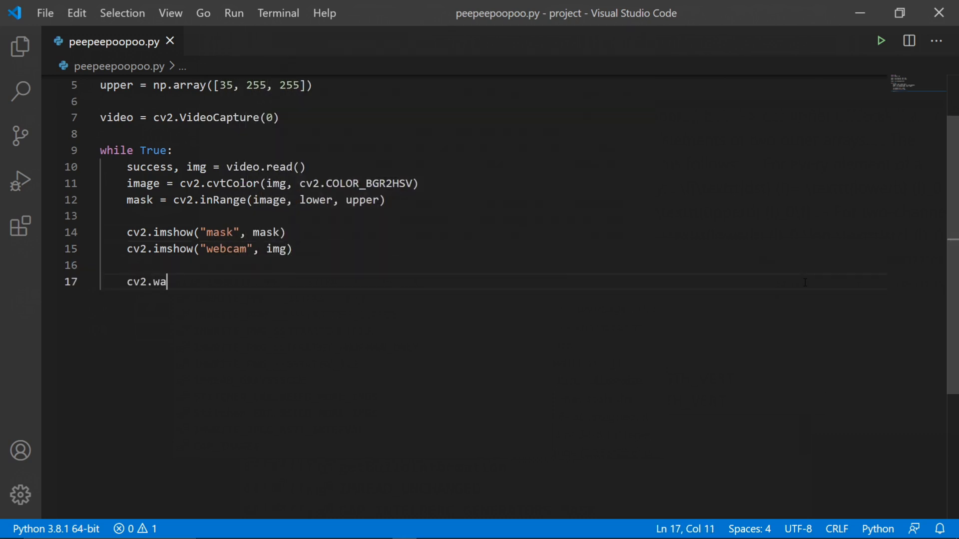
text(itKey(1))
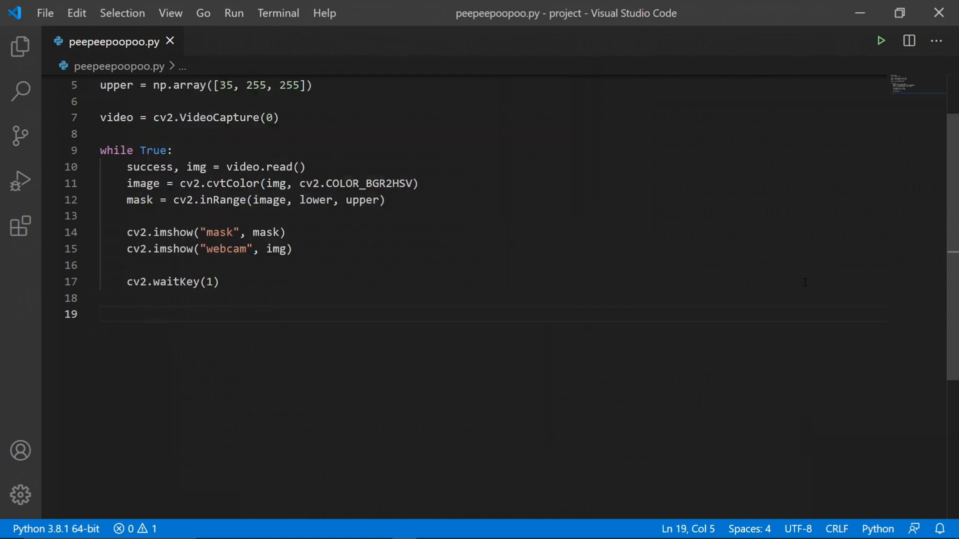
click(881, 41)
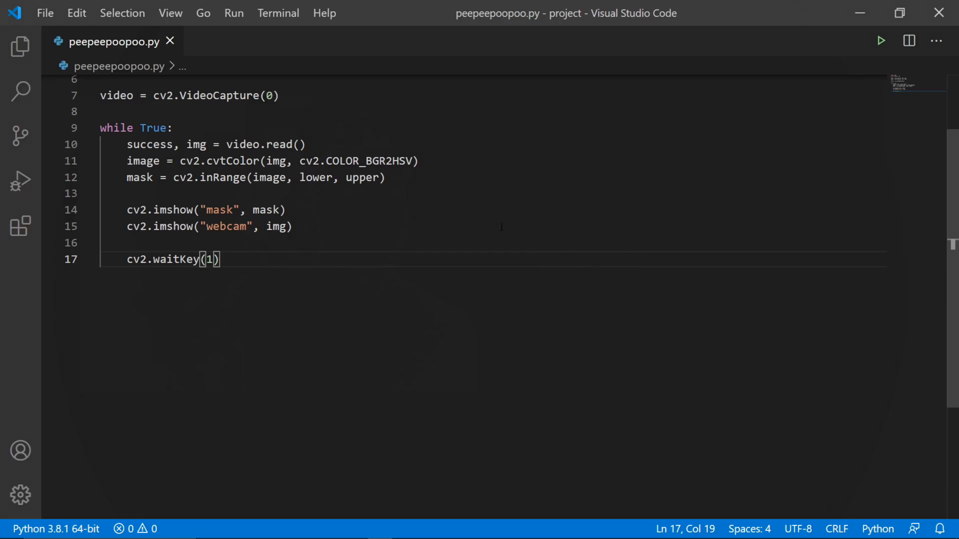
- Add contours, hierarchy = cv2.findContours(mask, cv2.RETR_EXTERNAL, cv2.CHAIN_APPROX_SIMPLE) after the mask line
text(cv2)
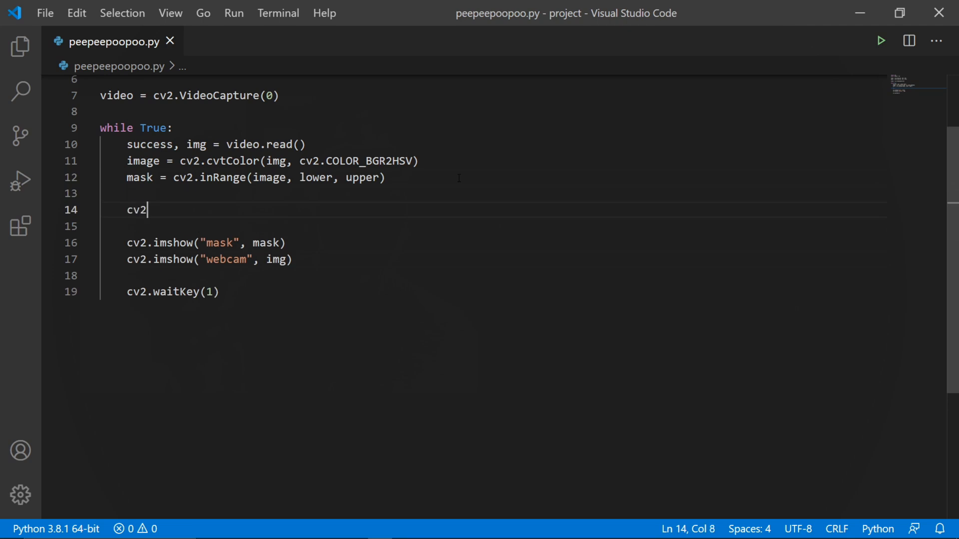
text(.findContour)
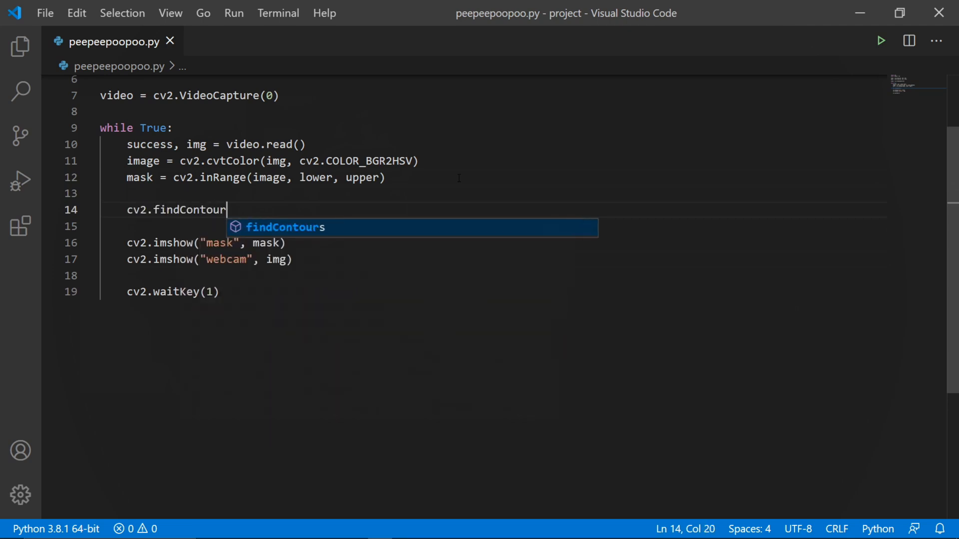
text(s(mask, cv2.RETR_EXTERNAL, cv2.CHAI)
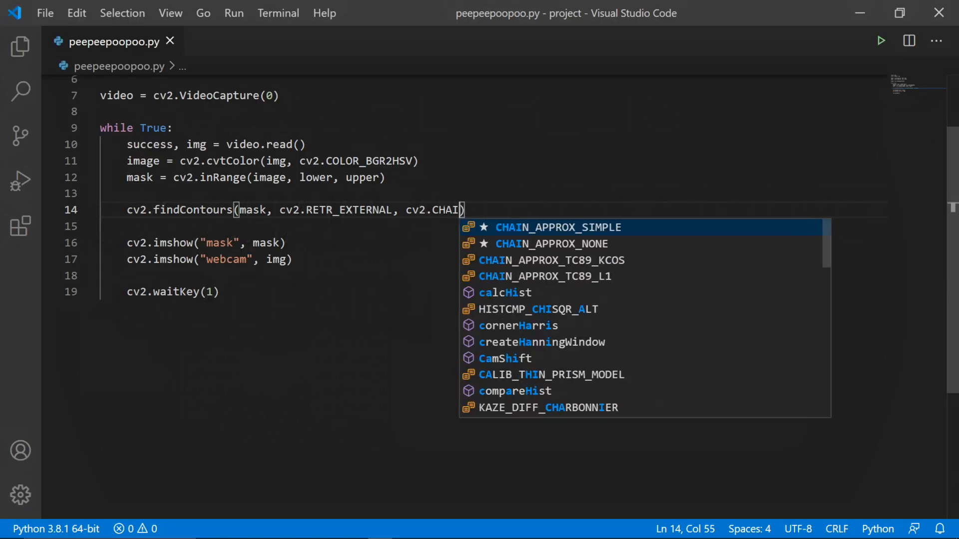
click(555, 226)
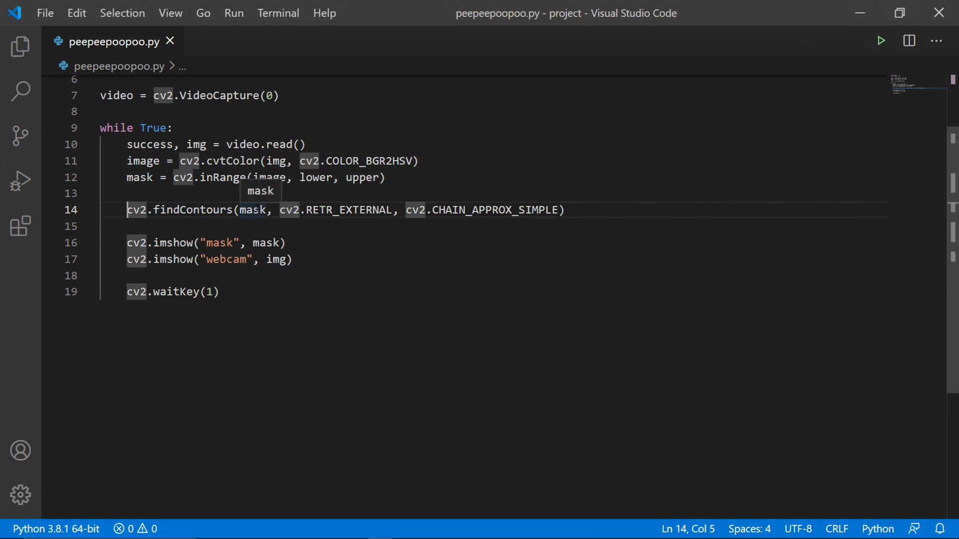
text(contours,)
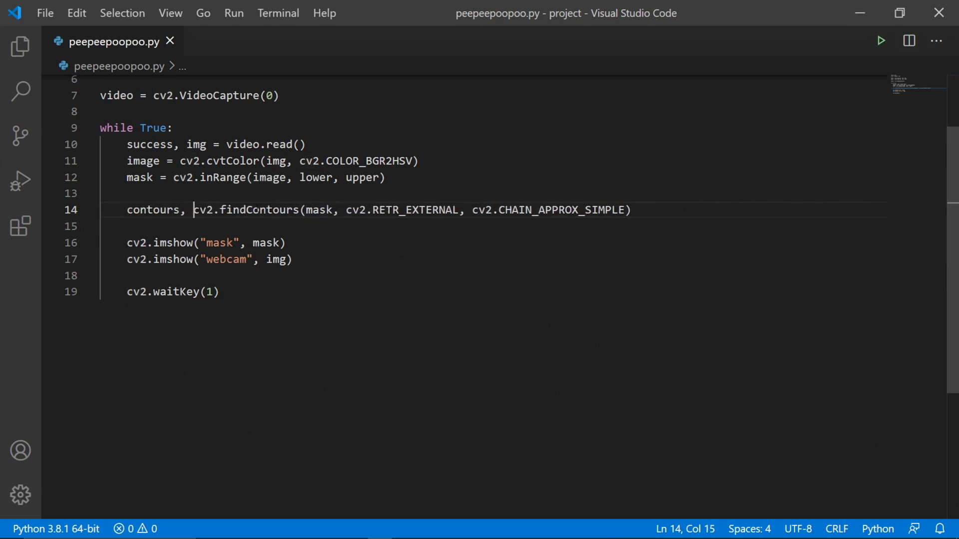
text(hierarchy)
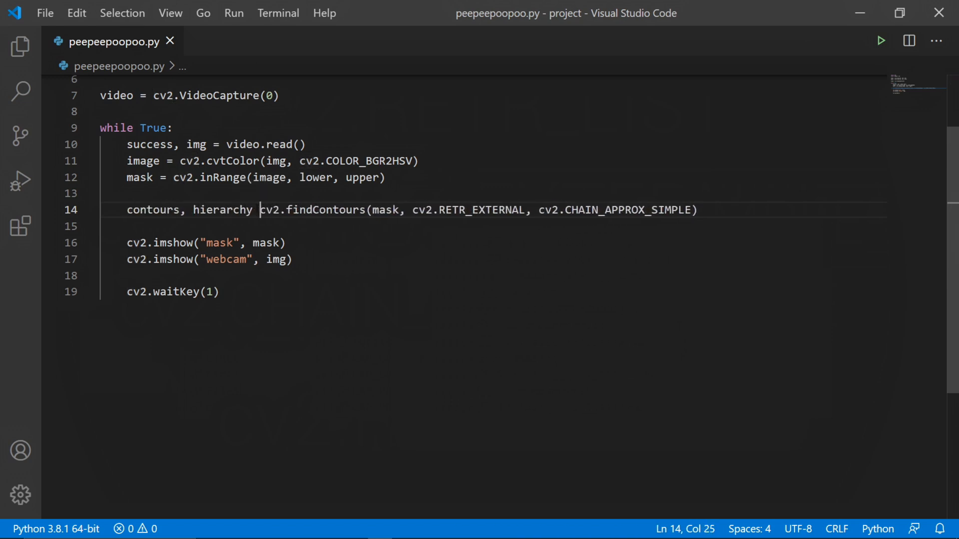
text(=)
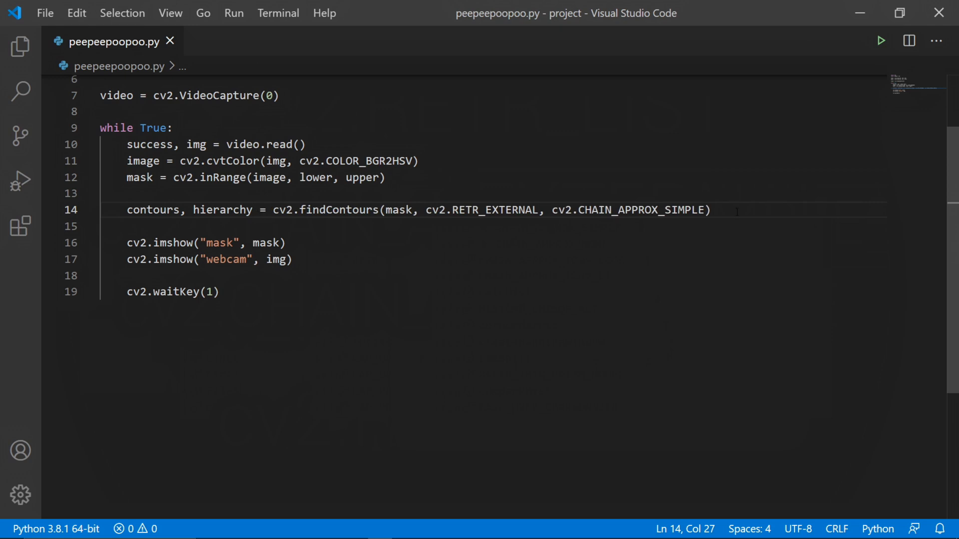
click(709, 210)
text(if len(co)
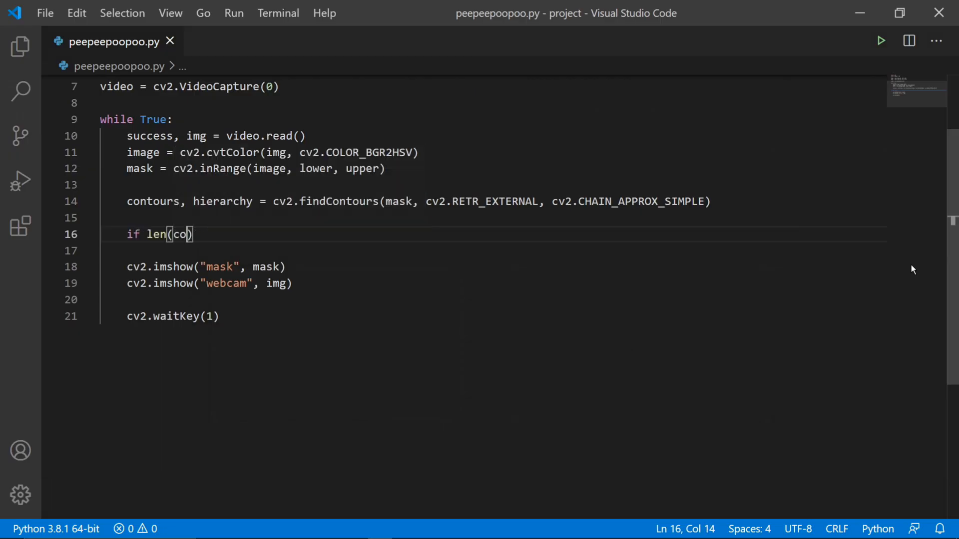
- Loop over contours when any exist, keeping those with contourArea above 500
text(ntours) != 0:)
text(for)
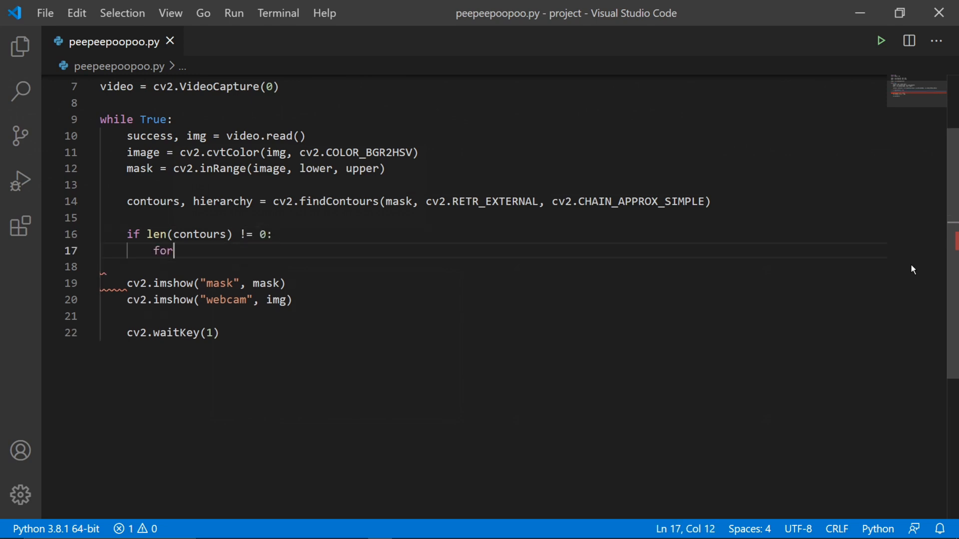
text(contour in contours:)
text(if cv)
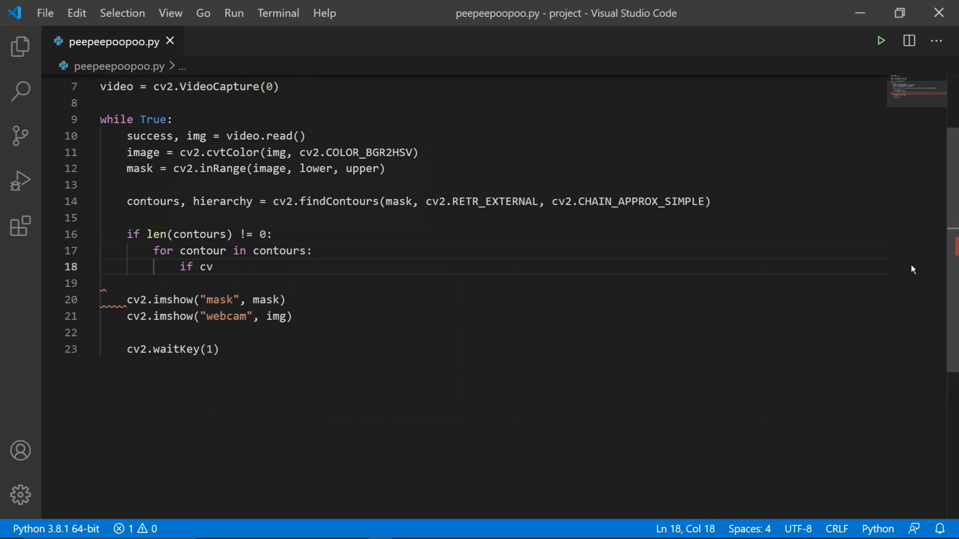
text(2.contourArea(contour))
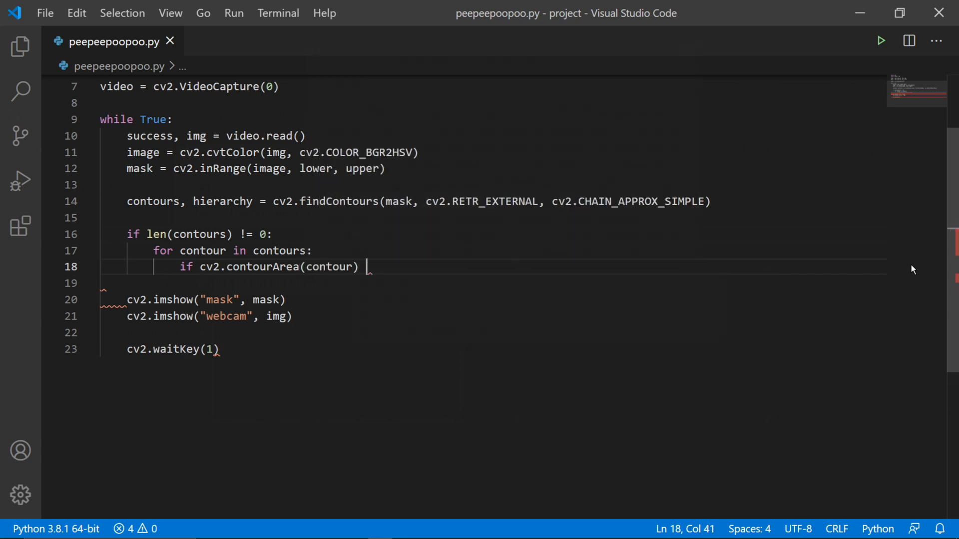
text(> 500:)
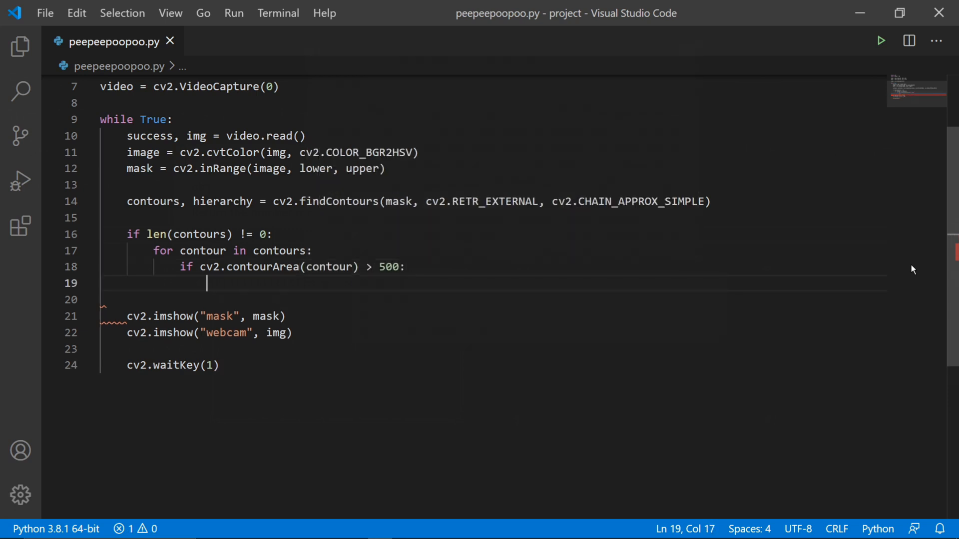
- Get x, y, w, h from cv2.boundingRect(contour) for each large contour
text(x, y, w,)
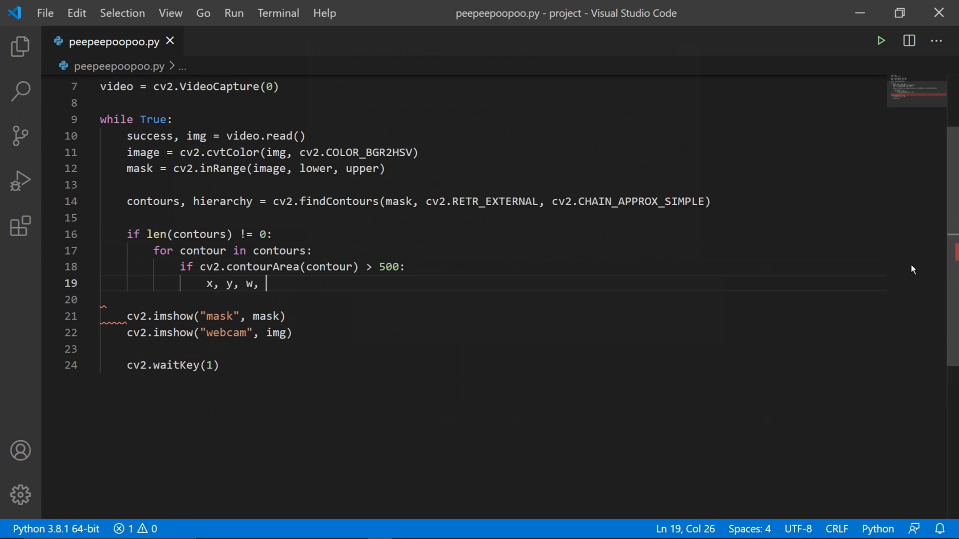
text(h = cv2.)
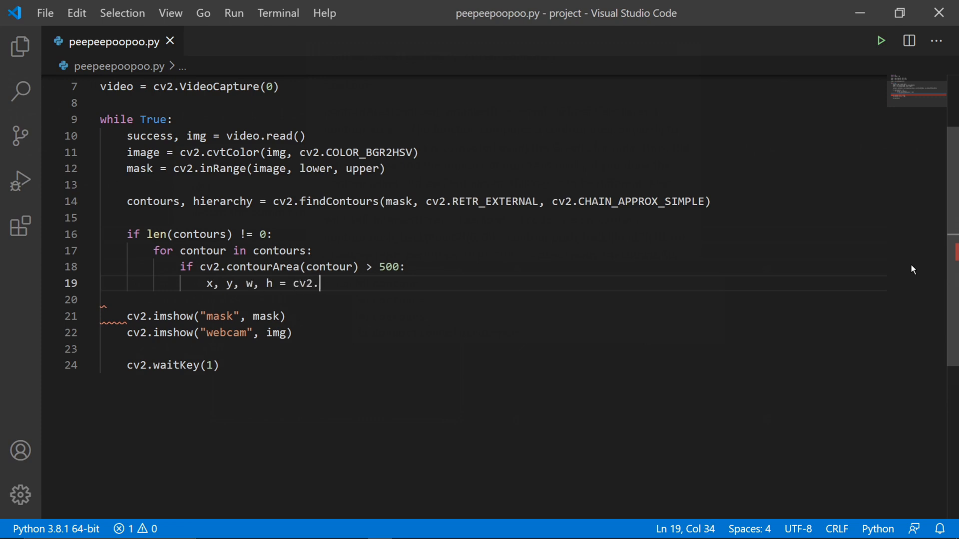
text(boundingRect(c))
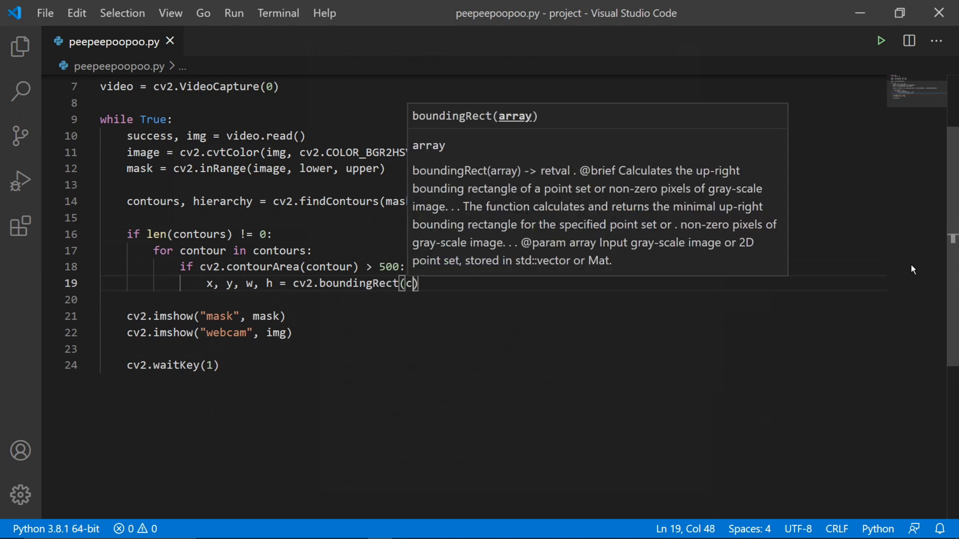
text(ontour)
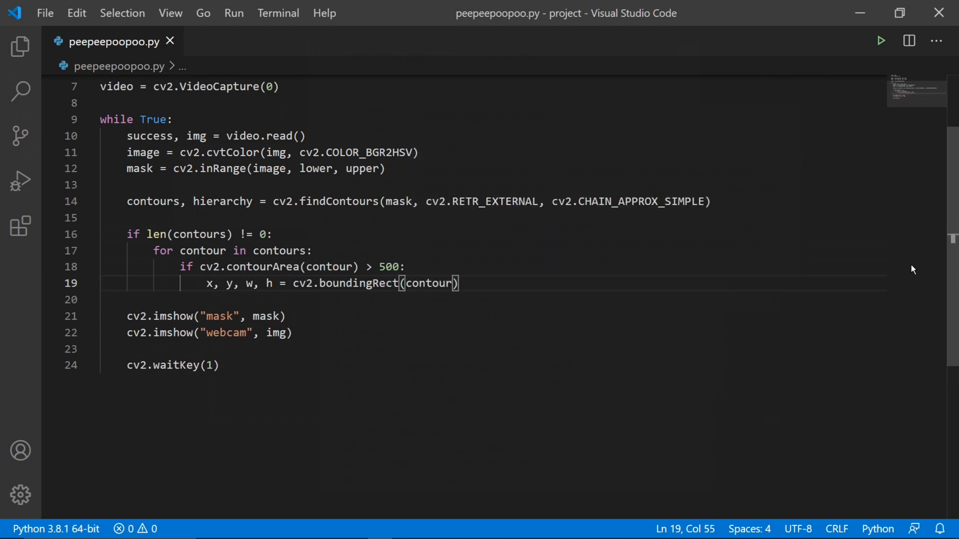
text(cv2.r)
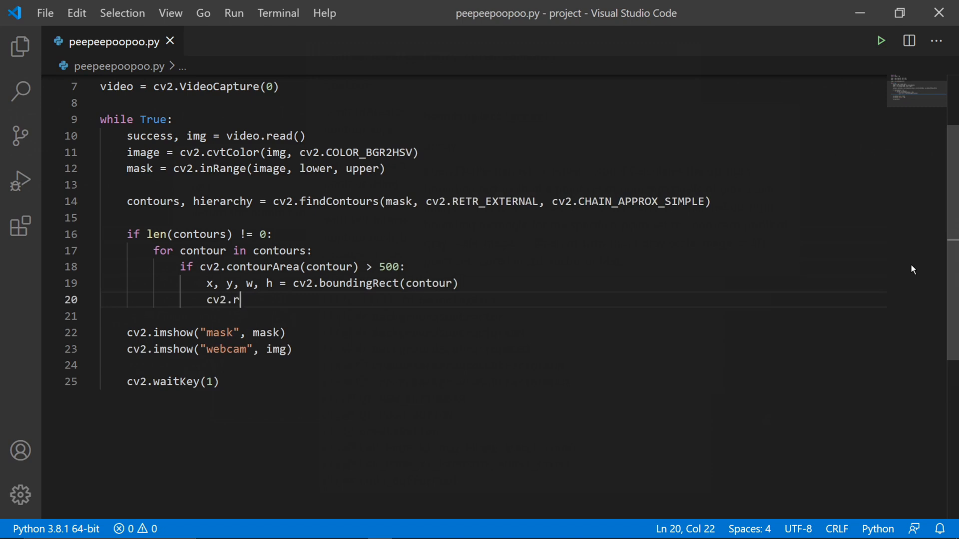
- Draw cv2.rectangle on img from (x, y) to (x + w, y + h) in red (0, 0, 255), then run
text(ectangle())
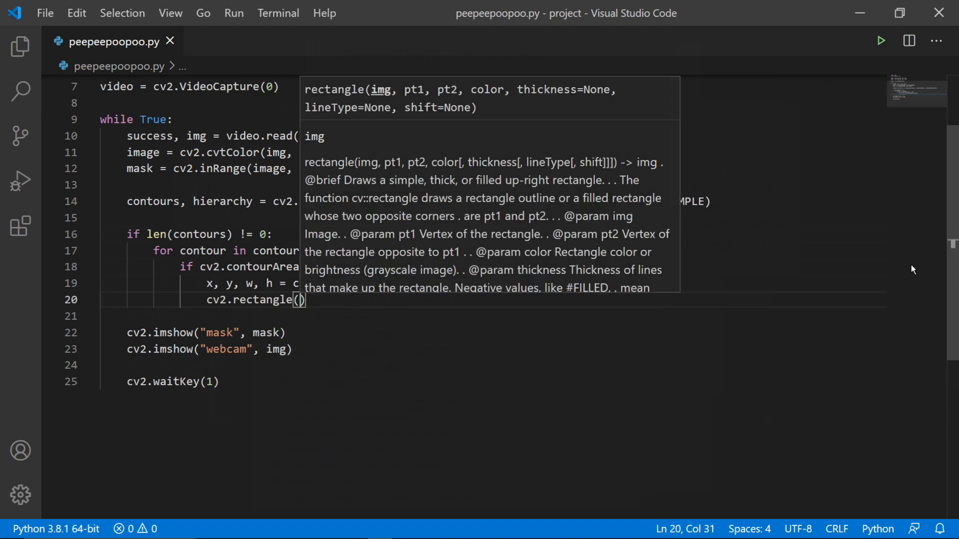
text(img, (x,y)
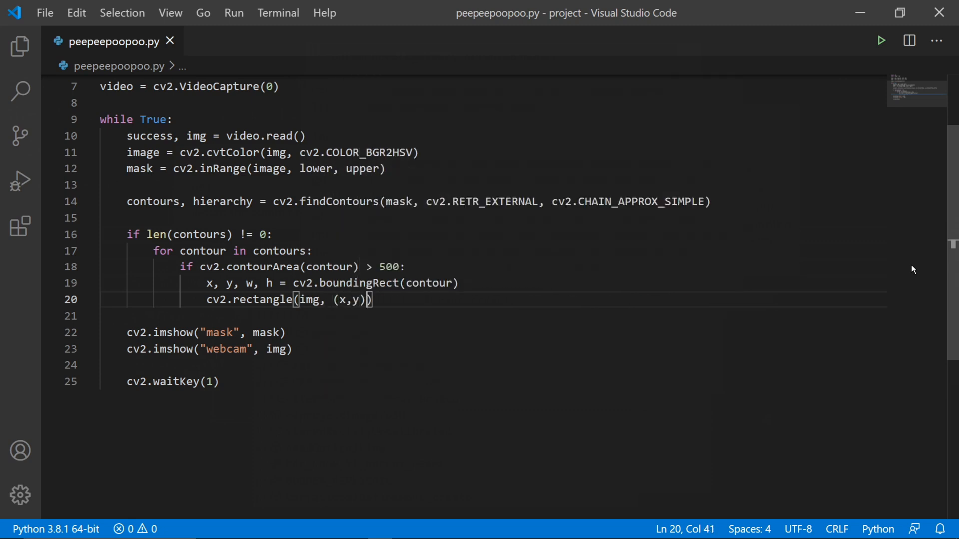
text(, ()
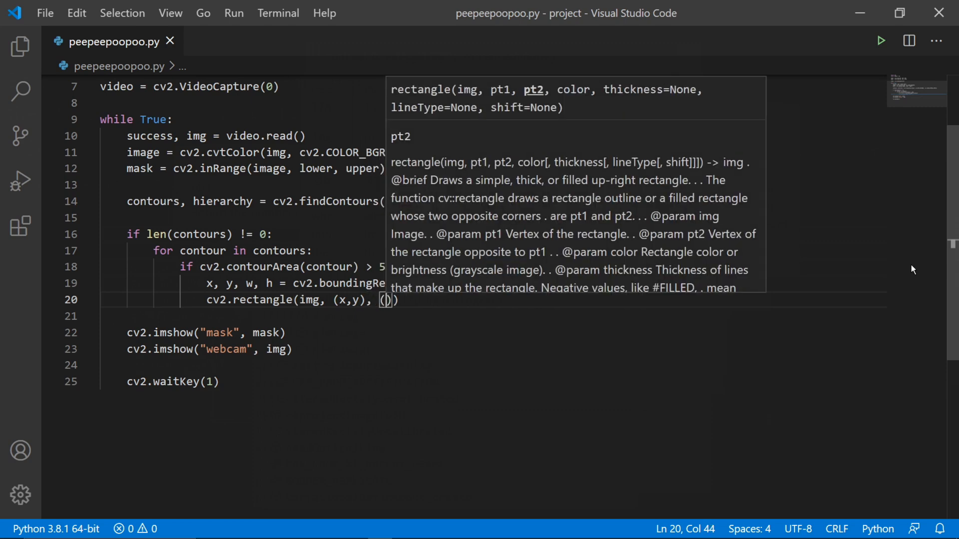
text(x + w,)
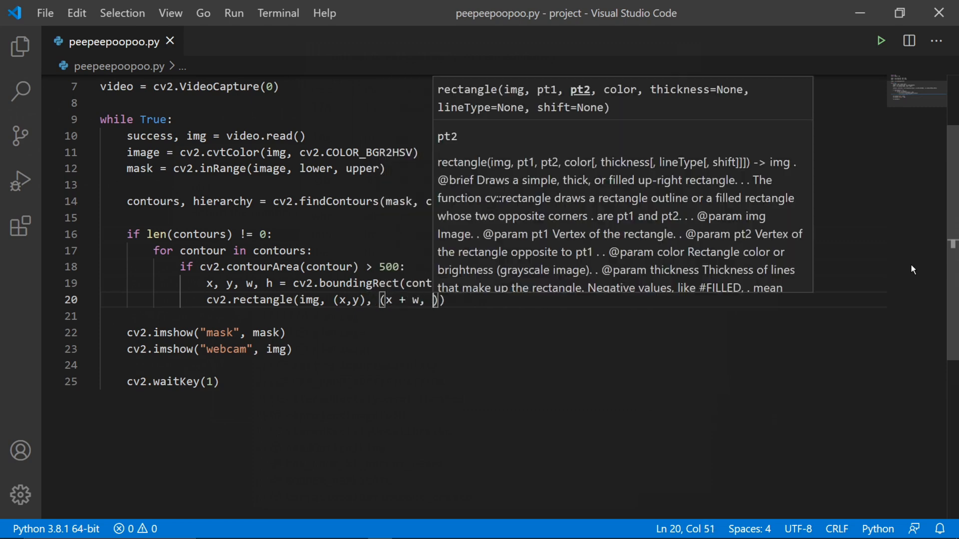
text(y + h), (0)
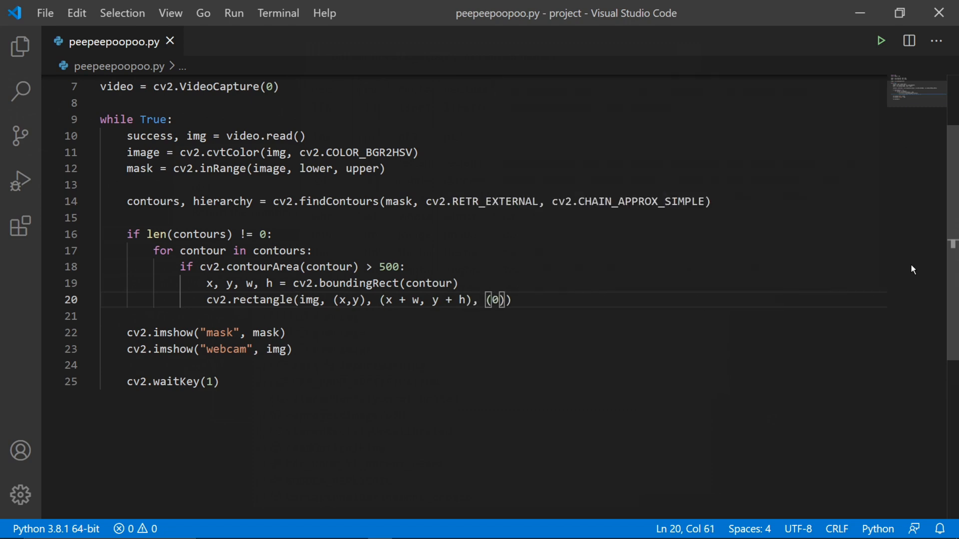
text(, 0, 255)
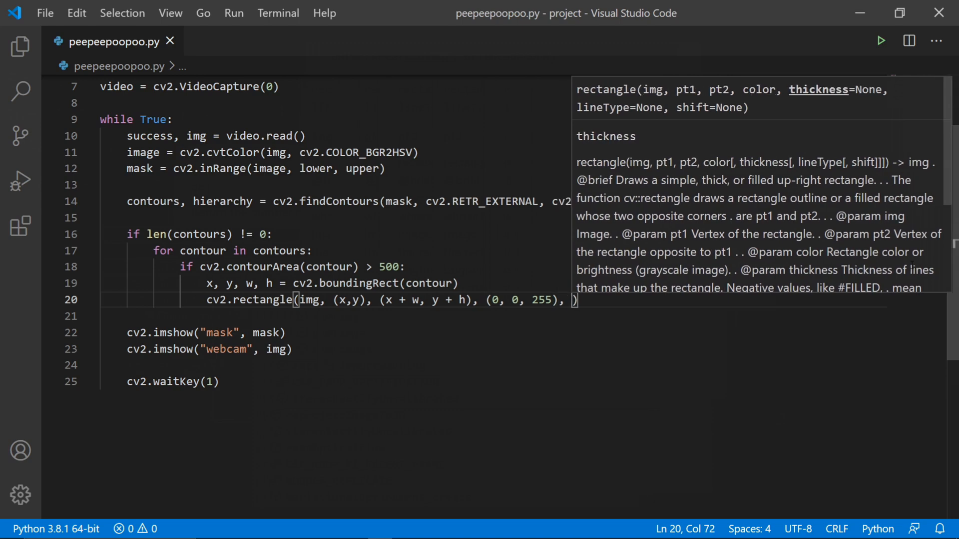
click(880, 41)
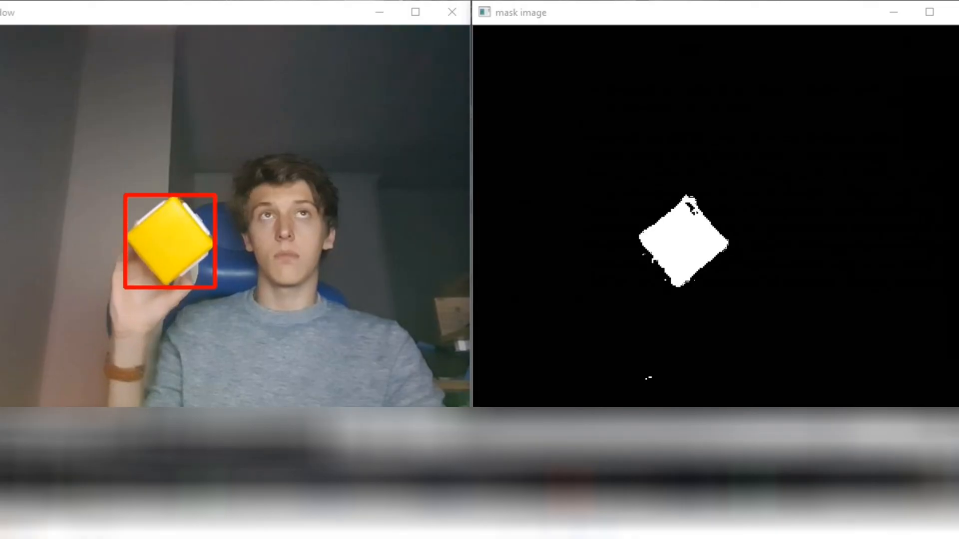